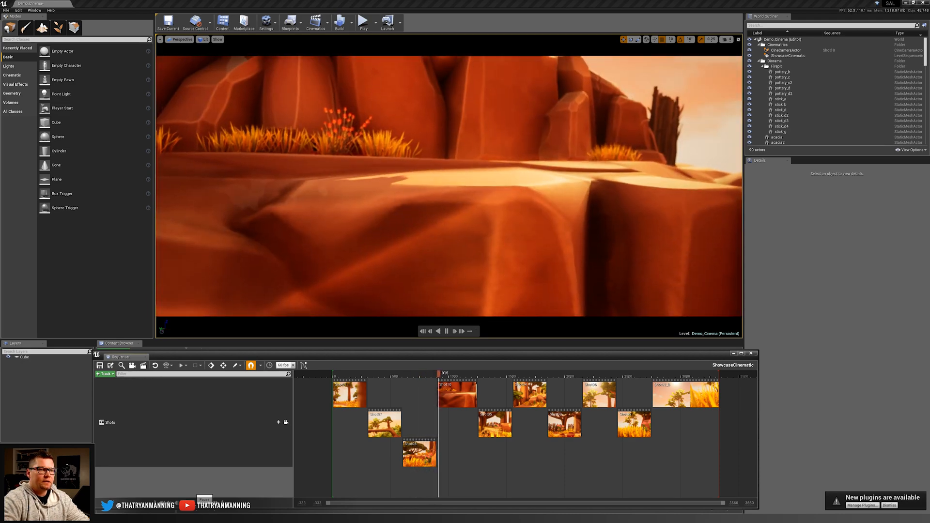
Scrub the master sequence playhead across the shots to review the cuts.
{"action": "left_click", "coordinate": [453, 372]}
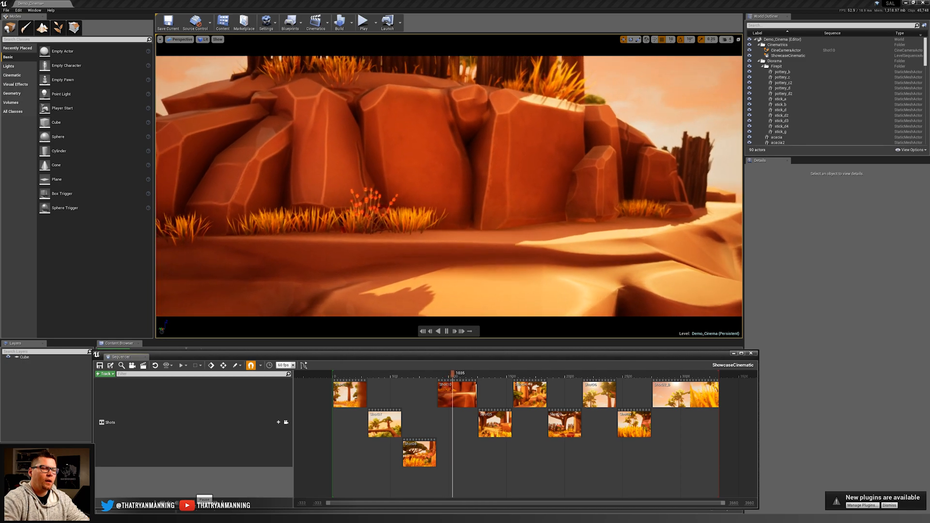
{"action": "left_click_drag", "start_coordinate": [453, 373], "coordinate": [473, 373]}
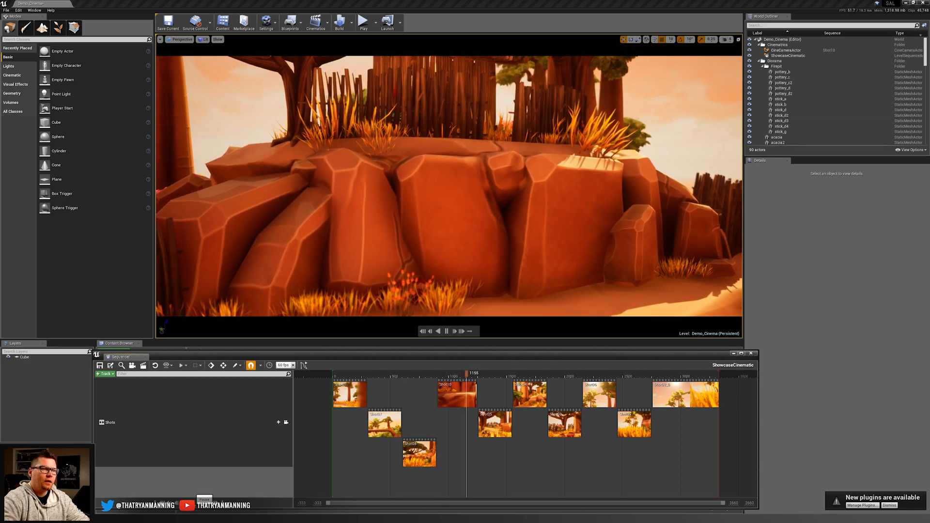
{"action": "left_click_drag", "start_coordinate": [473, 373], "coordinate": [488, 373]}
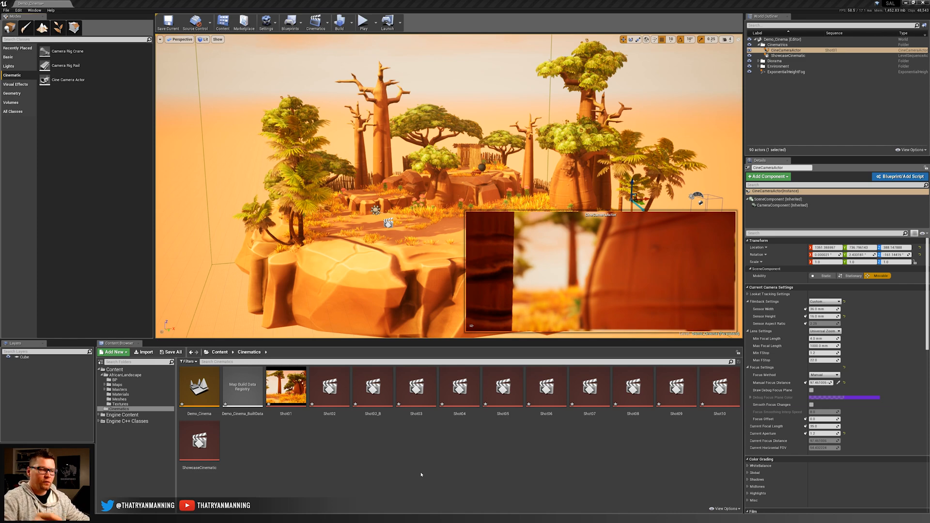
{"action": "mouse_move", "coordinate": [313, 485]}
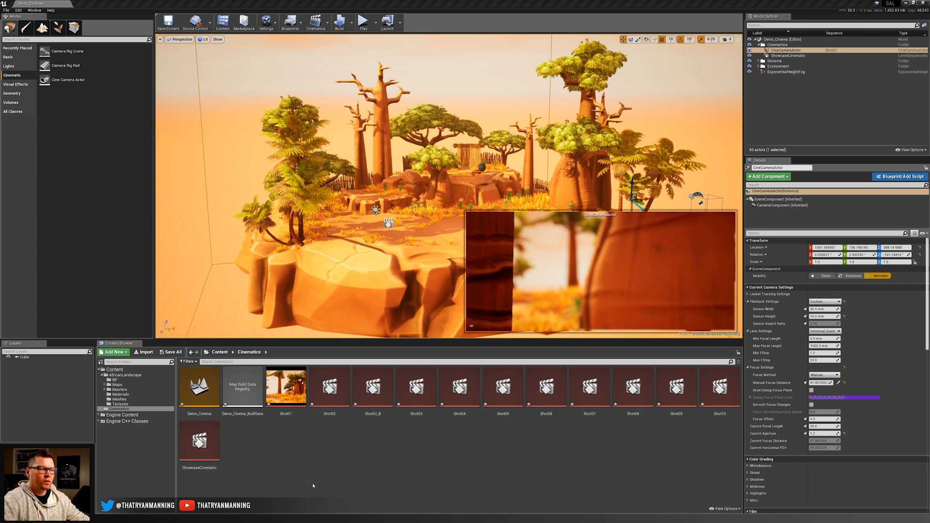
{"action": "mouse_move", "coordinate": [285, 387]}
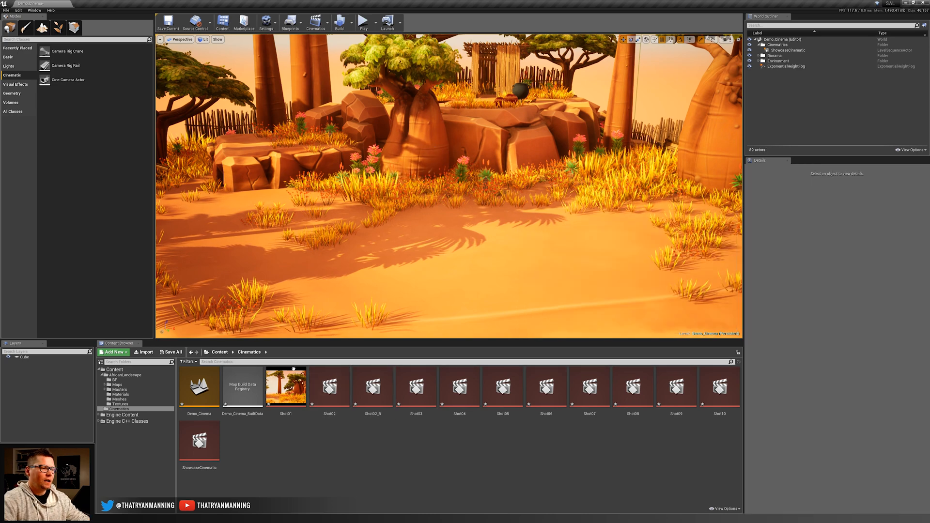
Enter the Shot01 sequence and select its CineCameraActor to show its Details.
{"action": "double_click", "coordinate": [285, 387]}
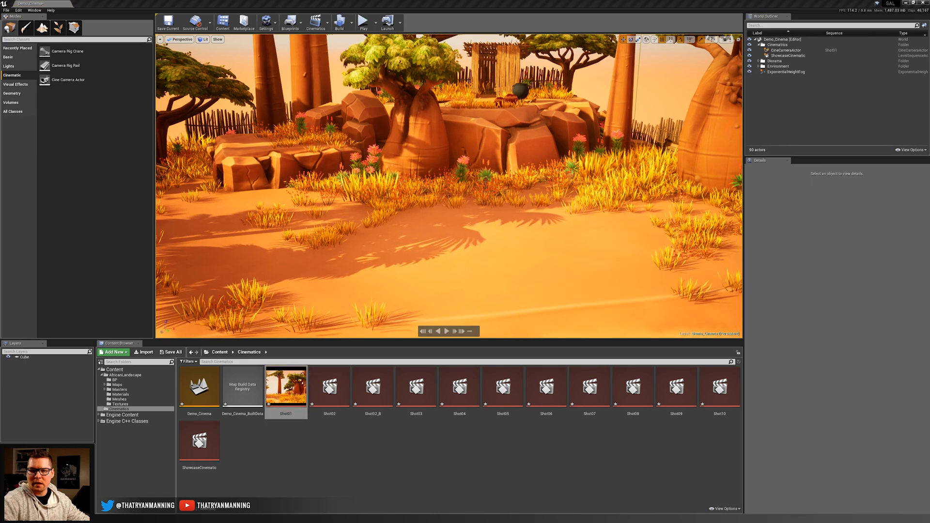
{"action": "left_click", "coordinate": [787, 50]}
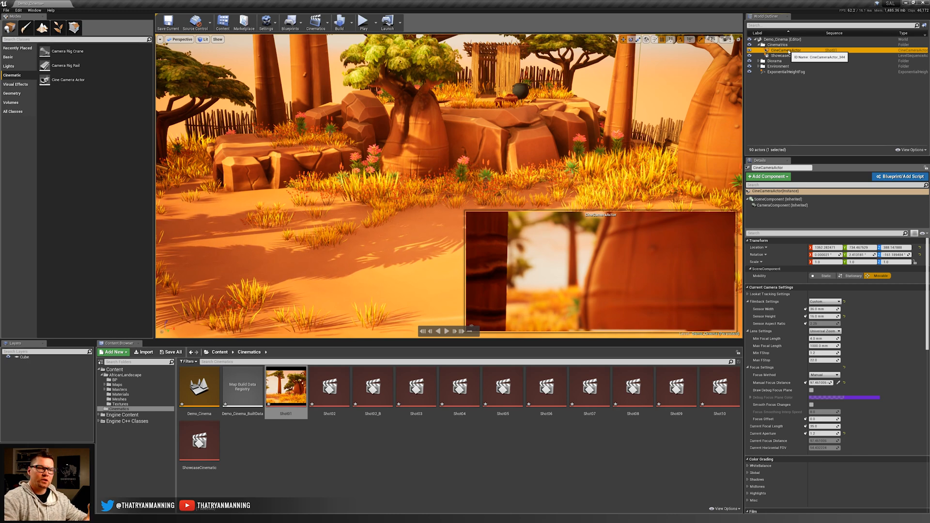
{"action": "left_click", "coordinate": [853, 277]}
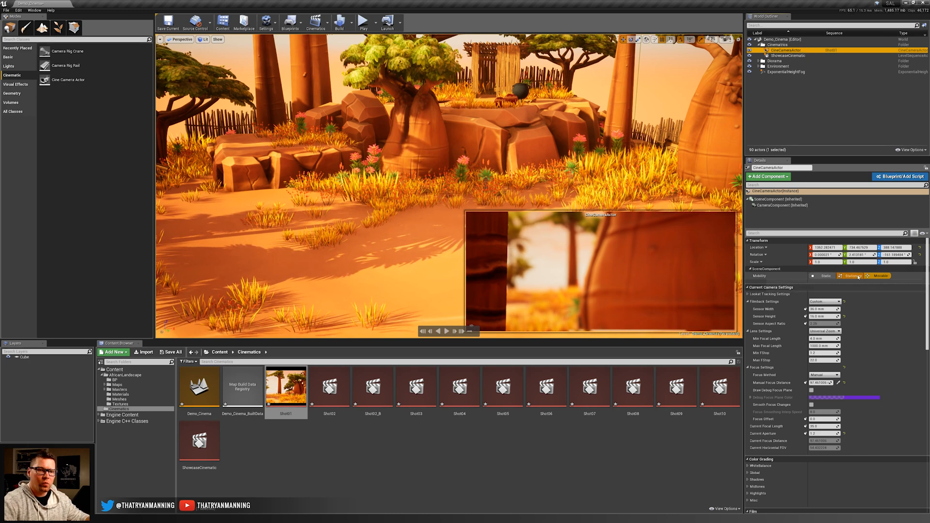
{"action": "left_click", "coordinate": [880, 277]}
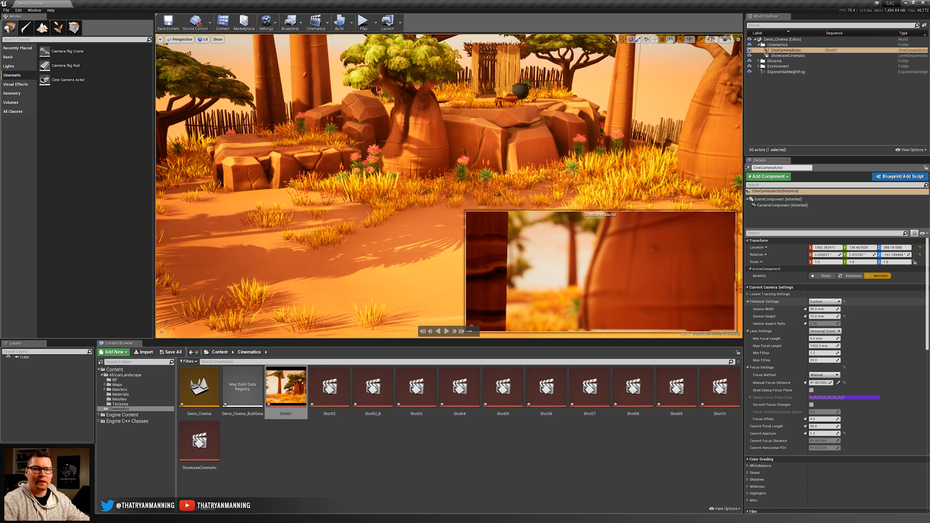
Choose a filmback preset for the camera from the Filmback Settings list.
{"action": "left_click", "coordinate": [823, 309]}
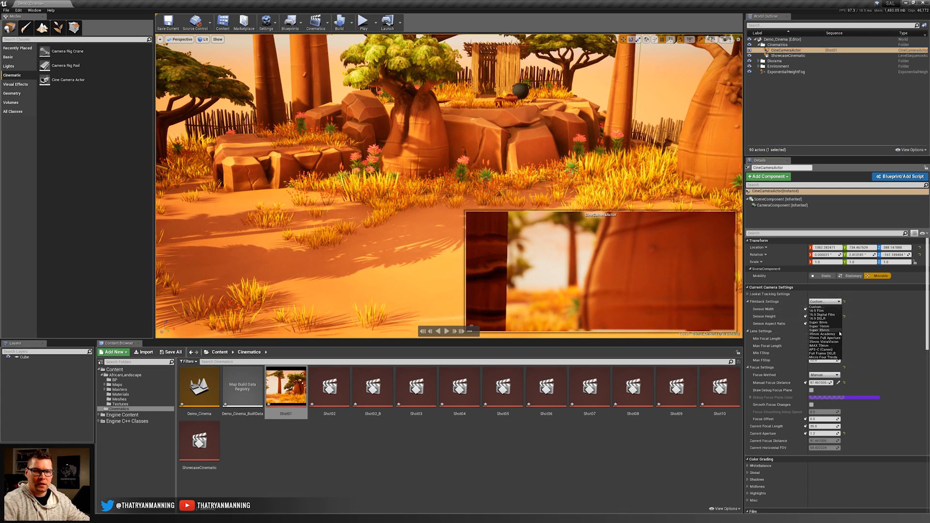
{"action": "left_click", "coordinate": [824, 332]}
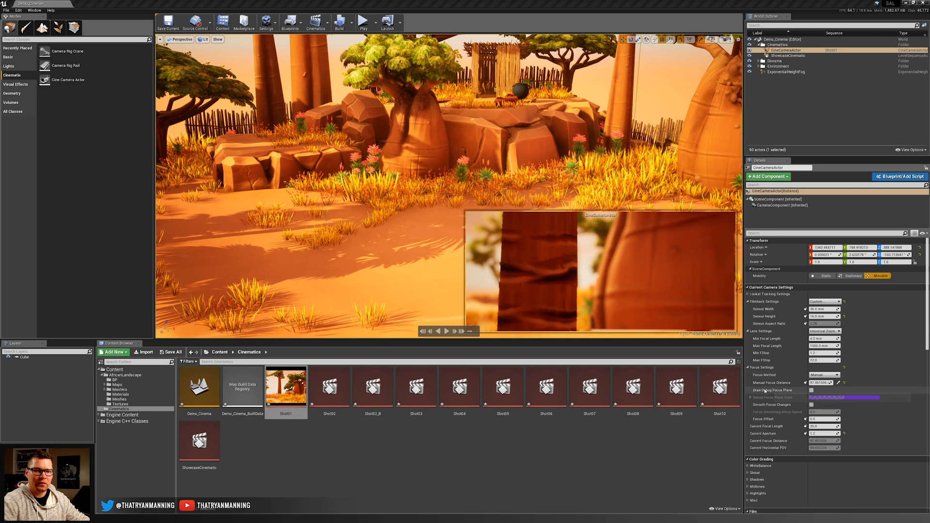
Toggle Draw Debug Focus Plane to preview the camera's focus plane in the scene.
{"action": "left_click", "coordinate": [813, 391]}
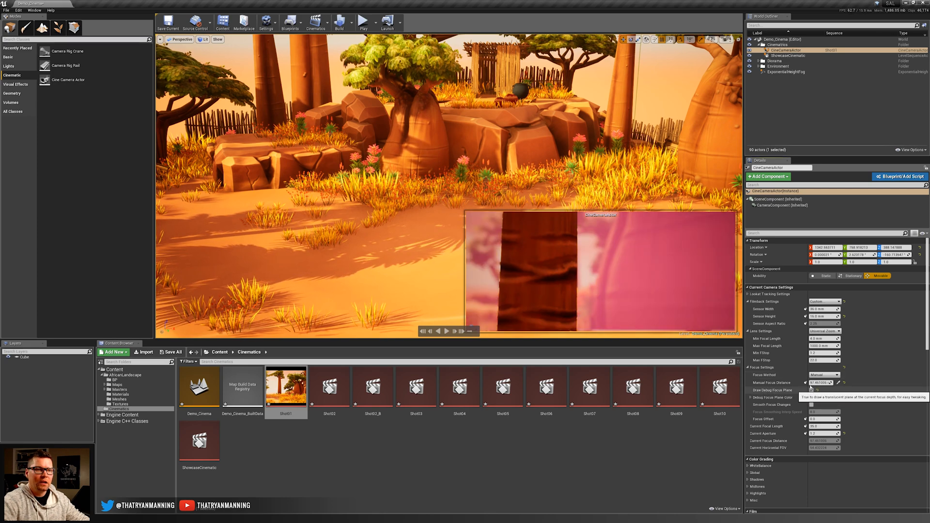
{"action": "left_click", "coordinate": [812, 391]}
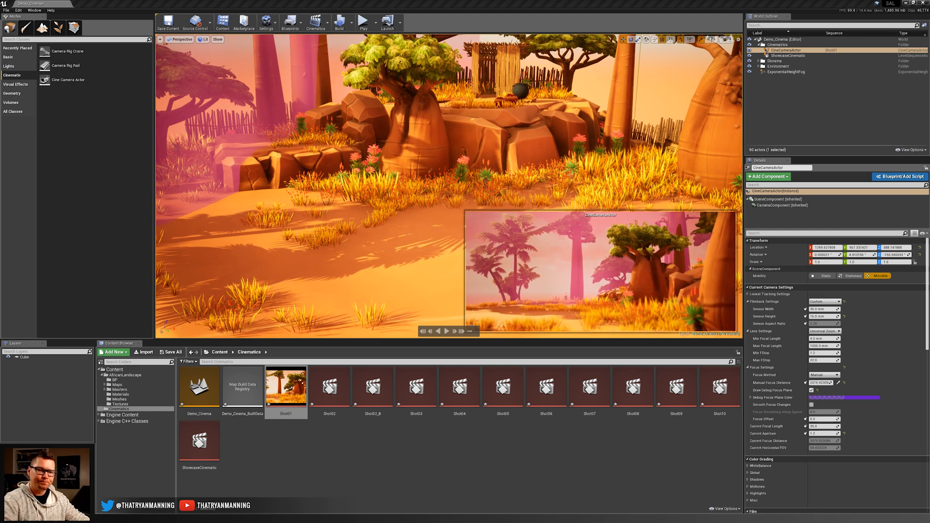
{"action": "mouse_move", "coordinate": [774, 390]}
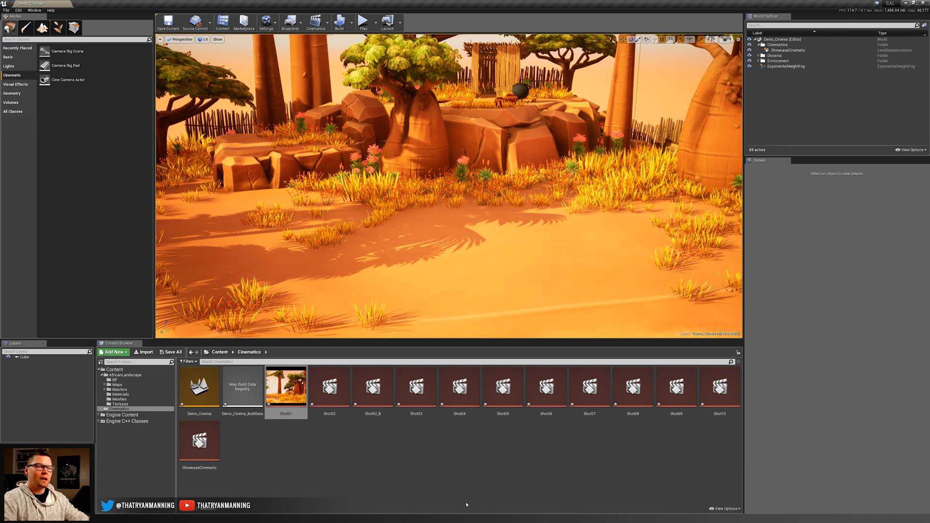
Create a new Shot00 level sequence in Cinematics and add the cine camera to it.
{"action": "left_click", "coordinate": [388, 453]}
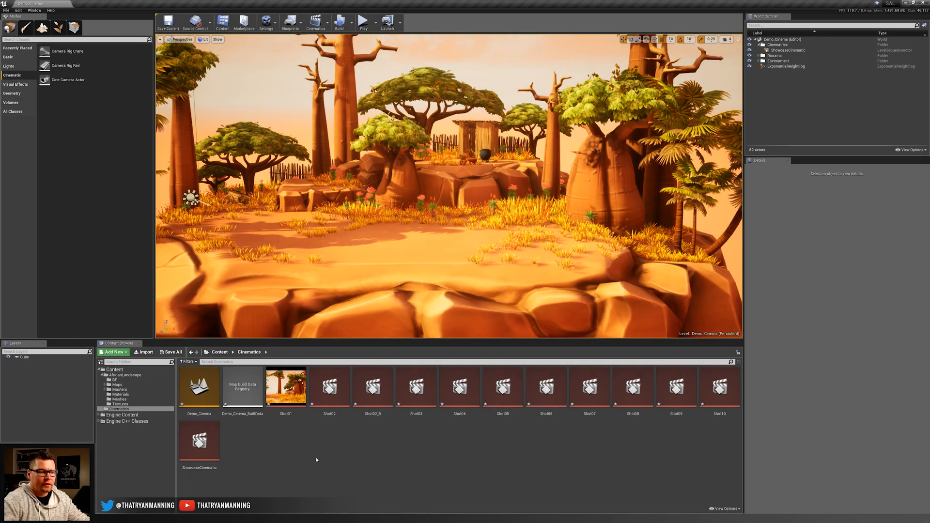
{"action": "right_click", "coordinate": [316, 459]}
{"action": "type", "text": "Shot00"}
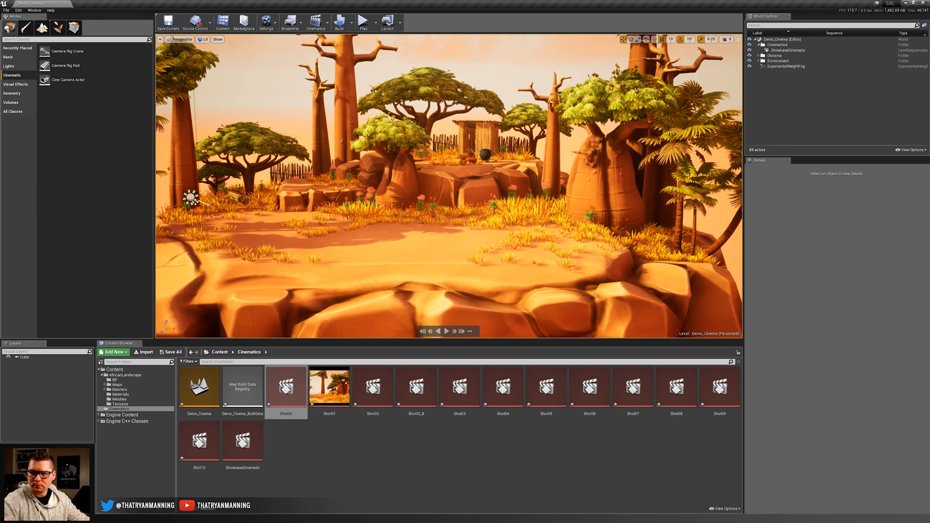
{"action": "double_click", "coordinate": [286, 387]}
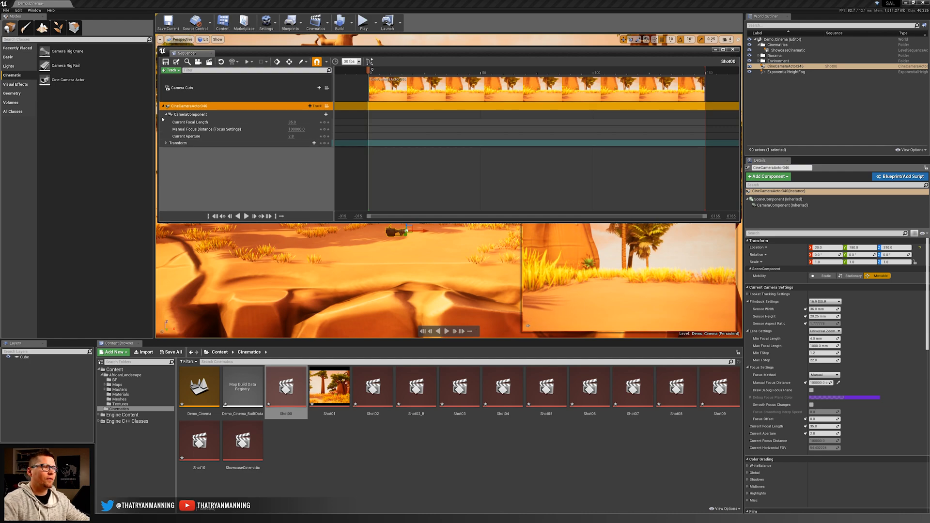
{"action": "left_click", "coordinate": [163, 144]}
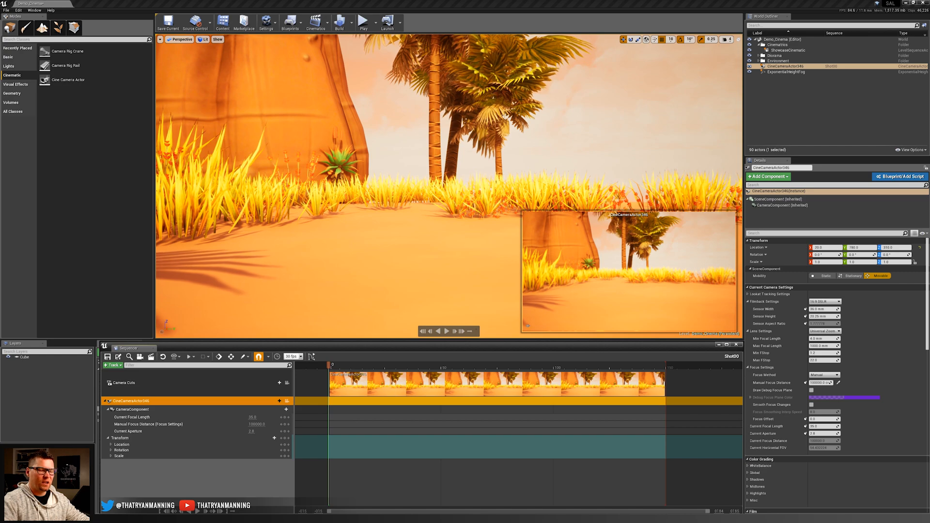
Eject from the piloted camera and frame a new vantage on the trees and hut.
{"action": "left_click", "coordinate": [196, 22]}
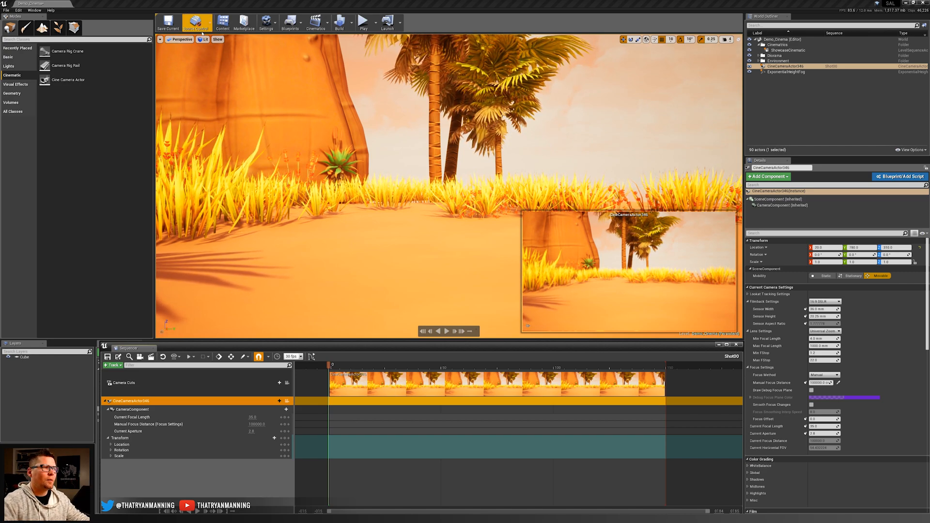
{"action": "left_click", "coordinate": [180, 39]}
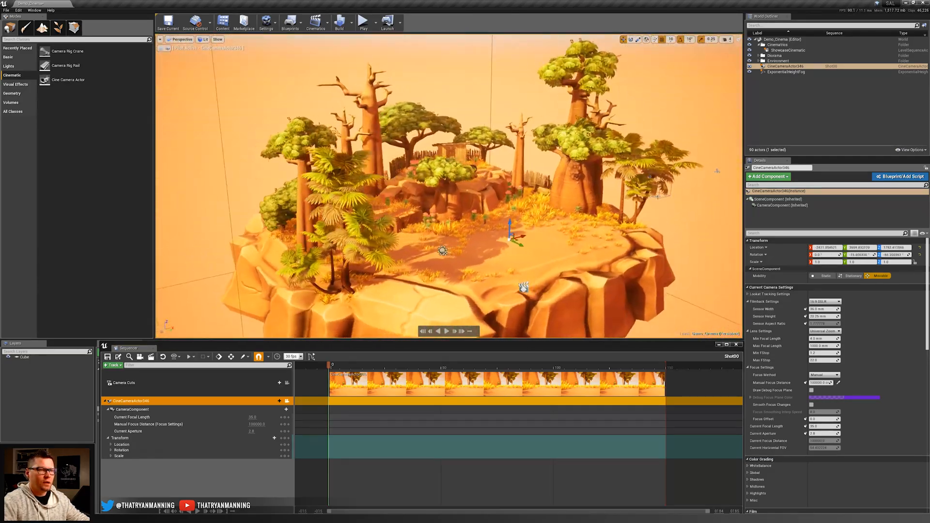
{"action": "left_click", "coordinate": [287, 383]}
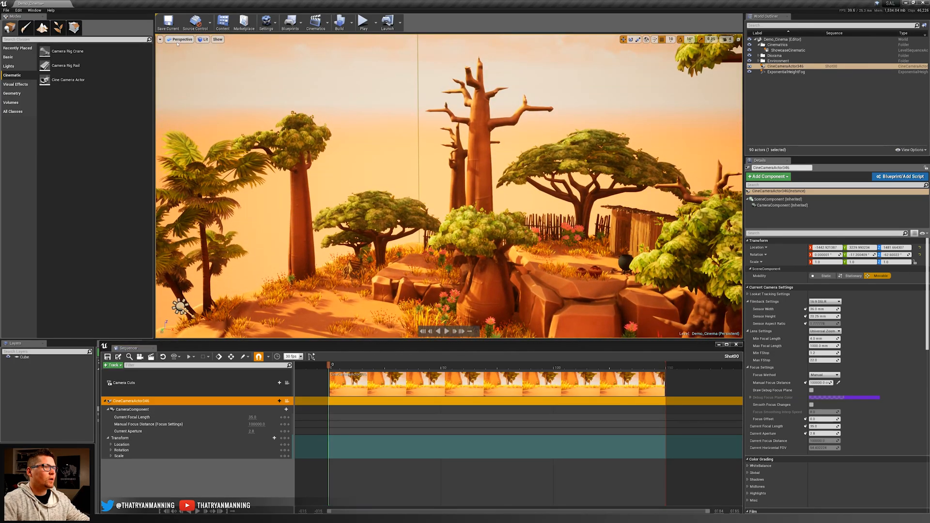
{"action": "left_click", "coordinate": [180, 39]}
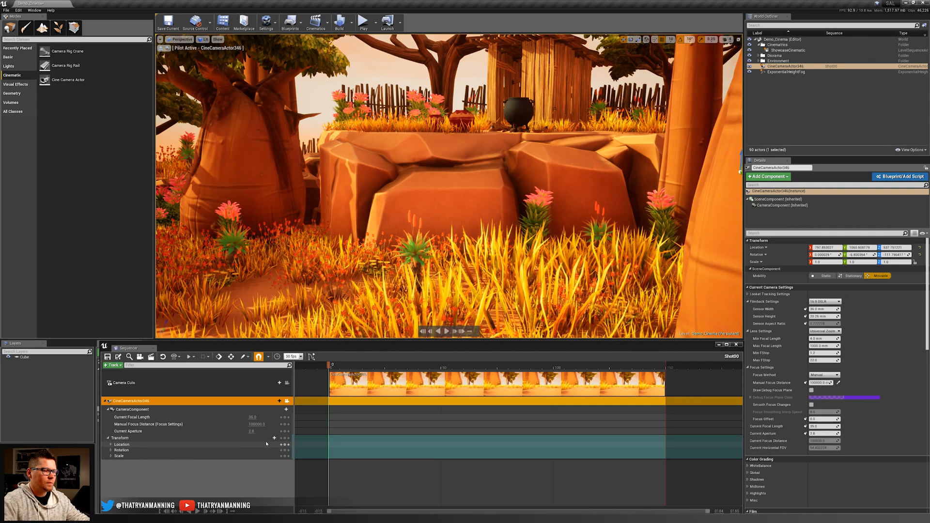
{"action": "mouse_move", "coordinate": [284, 438]}
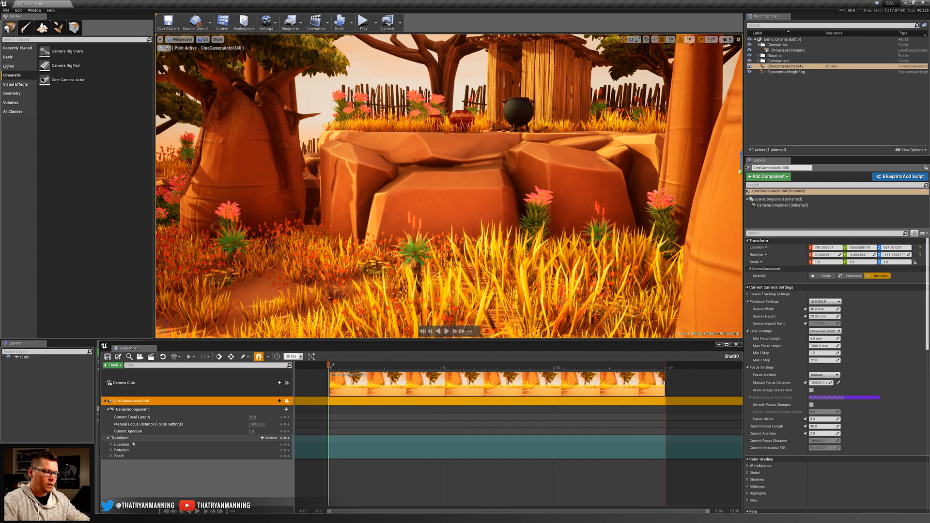
Key the camera's location at frame 0 of Shot00 and preview the move along the shot.
{"action": "left_click", "coordinate": [110, 445]}
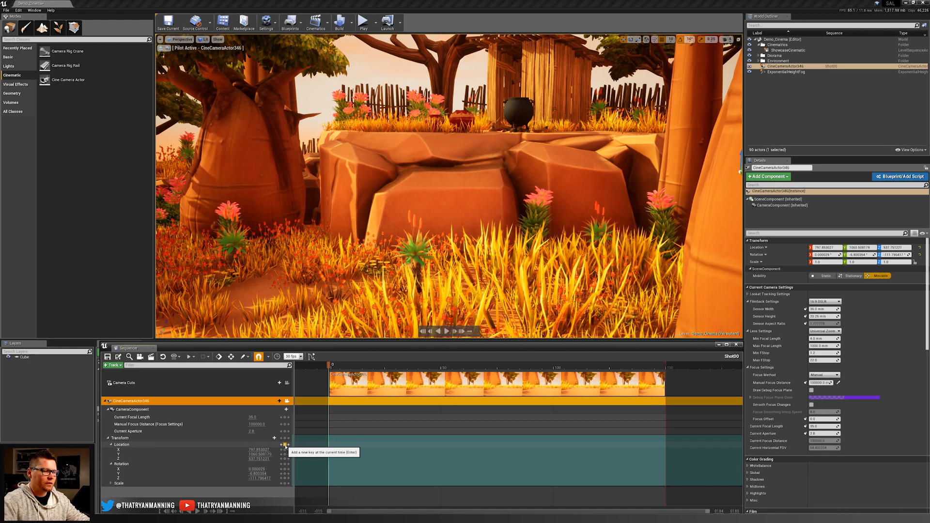
{"action": "left_click", "coordinate": [283, 445]}
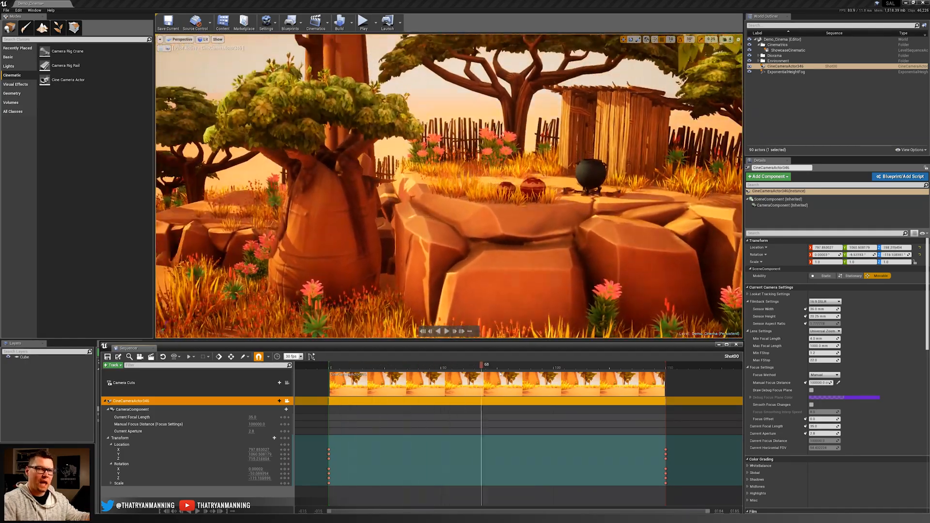
{"action": "left_click_drag", "start_coordinate": [482, 364], "coordinate": [498, 363]}
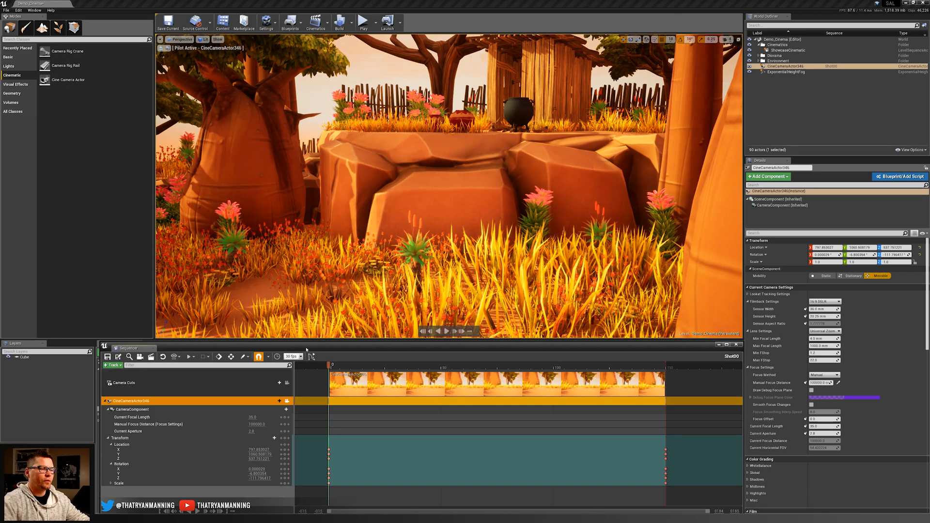
{"action": "left_click", "coordinate": [445, 331]}
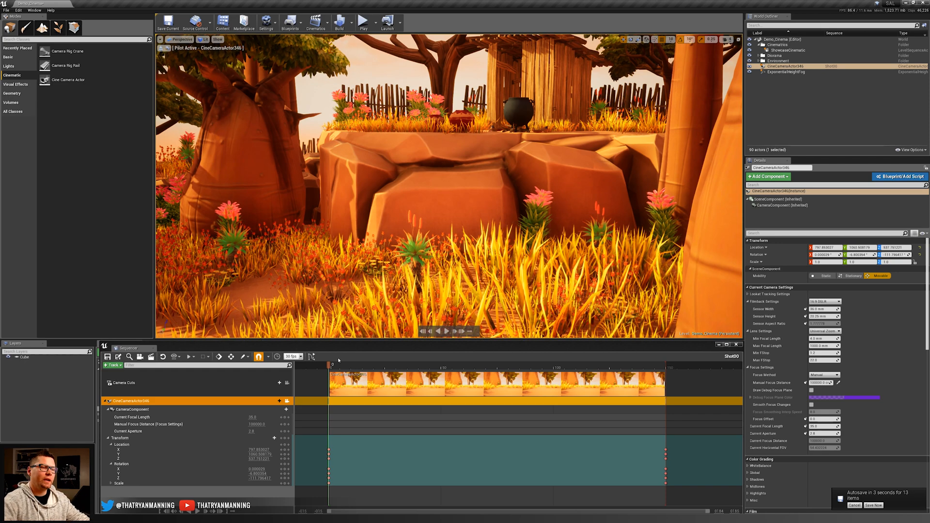
{"action": "mouse_move", "coordinate": [311, 357]}
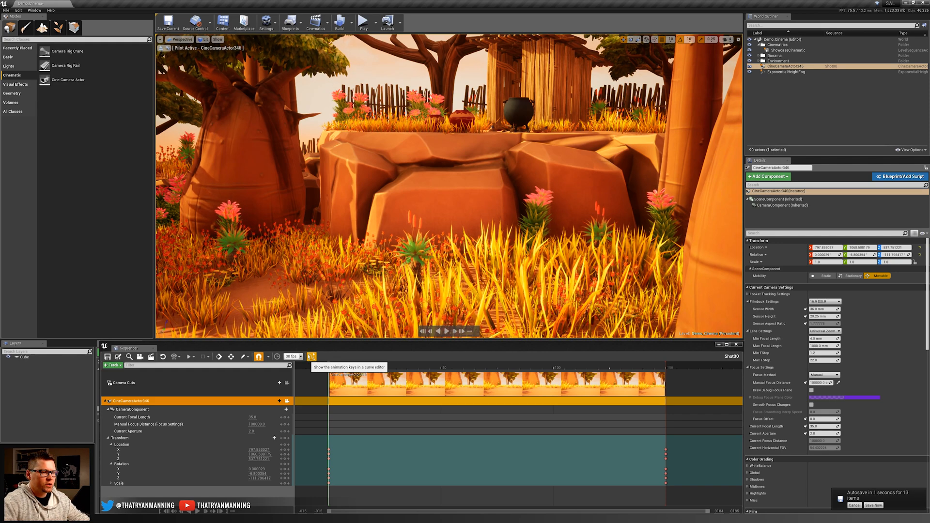
Show the camera keys in the Curve Editor and preview the linear move mid-shot.
{"action": "left_click", "coordinate": [312, 356]}
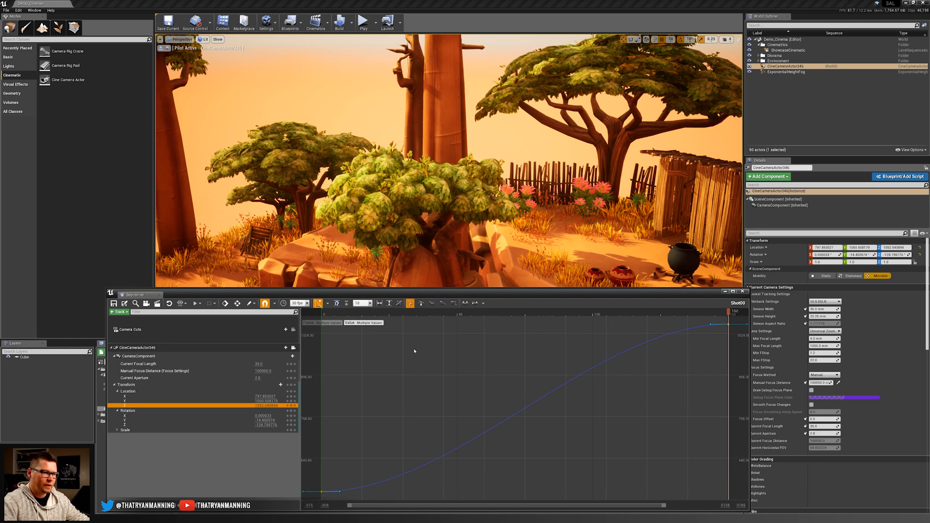
{"action": "mouse_move", "coordinate": [433, 303]}
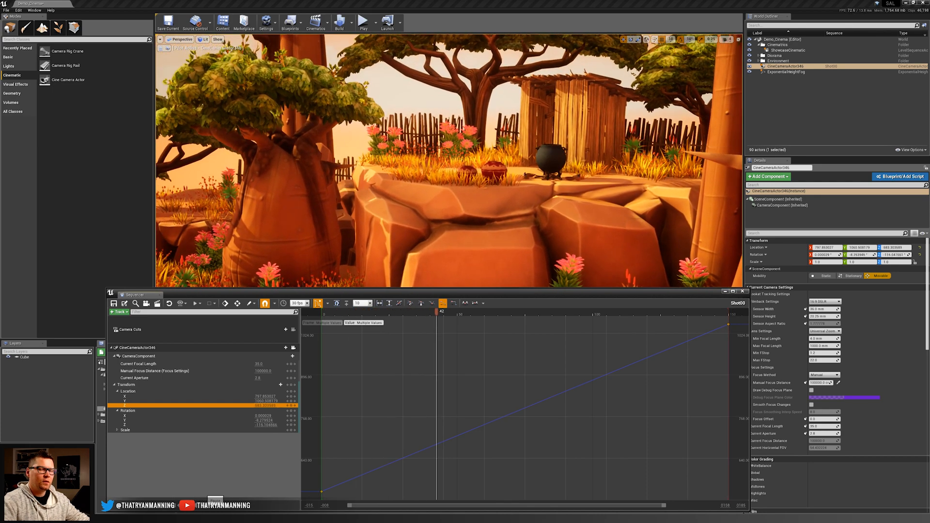
{"action": "left_click_drag", "start_coordinate": [442, 311], "coordinate": [604, 311]}
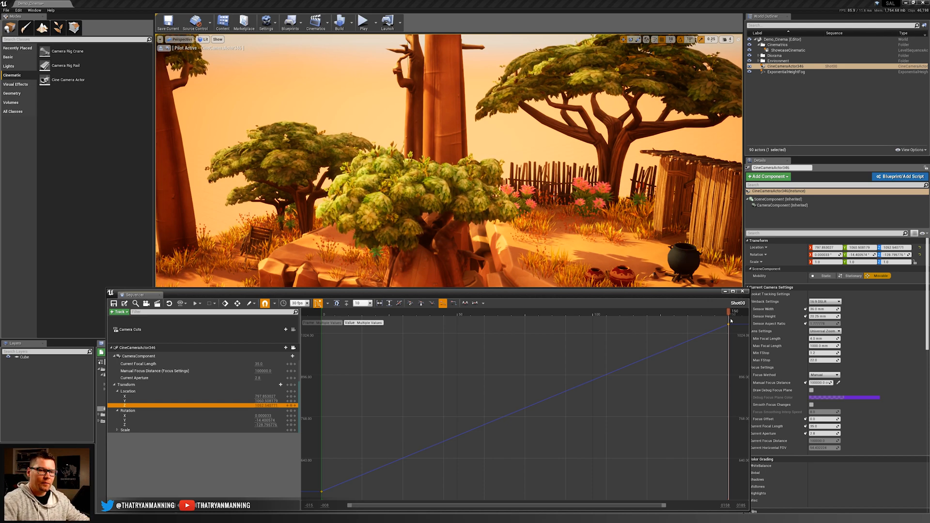
Reshape the key tangents to an ease-in curve and preview the accelerating move.
{"action": "left_click", "coordinate": [424, 304]}
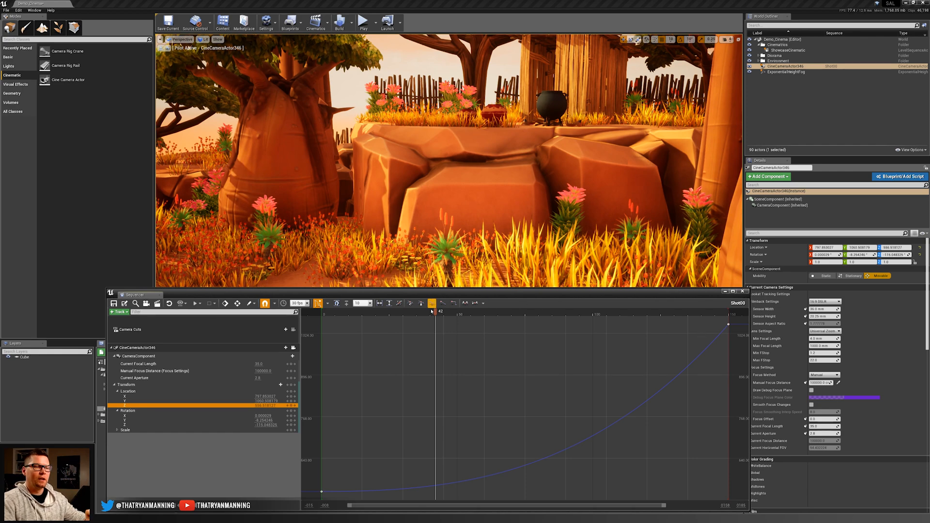
{"action": "left_click_drag", "start_coordinate": [432, 311], "coordinate": [427, 311]}
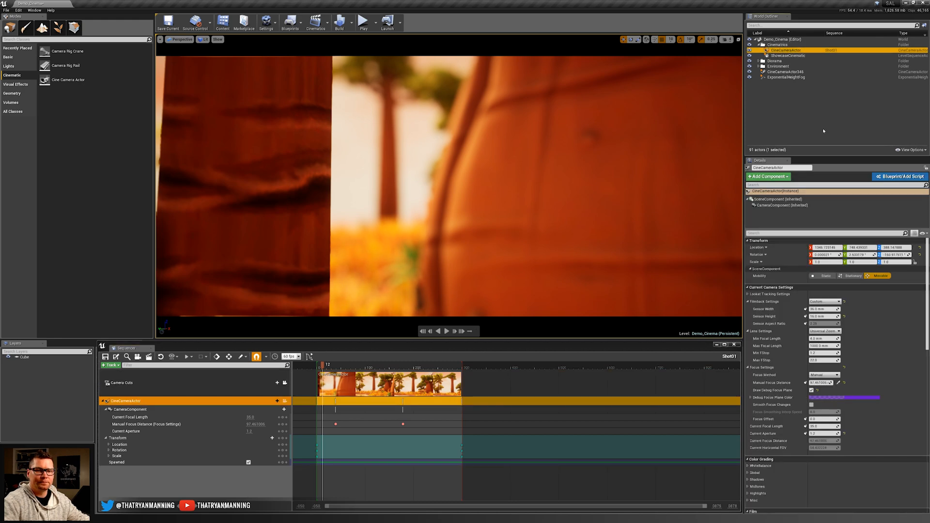
{"action": "mouse_move", "coordinate": [824, 374]}
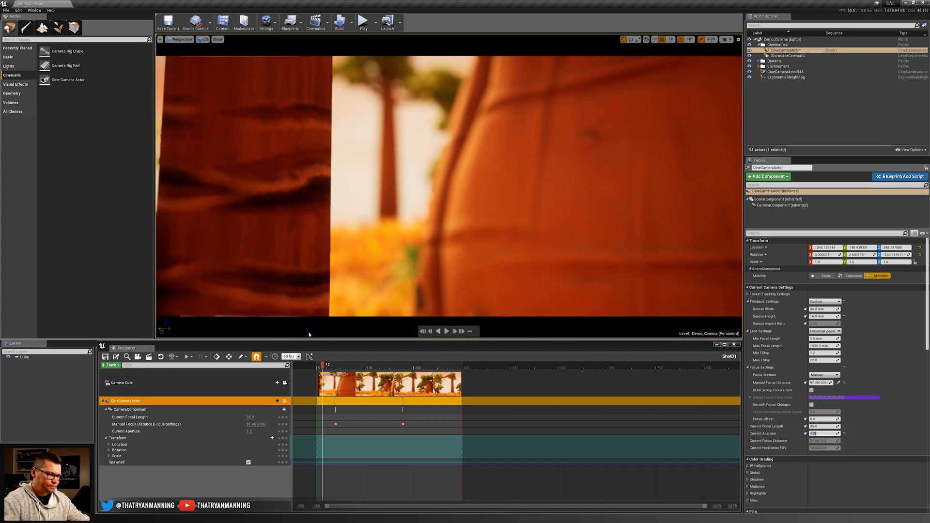
Select the CineCameraActor's Manual Focus Distance track in Shot01.
{"action": "left_click", "coordinate": [319, 363]}
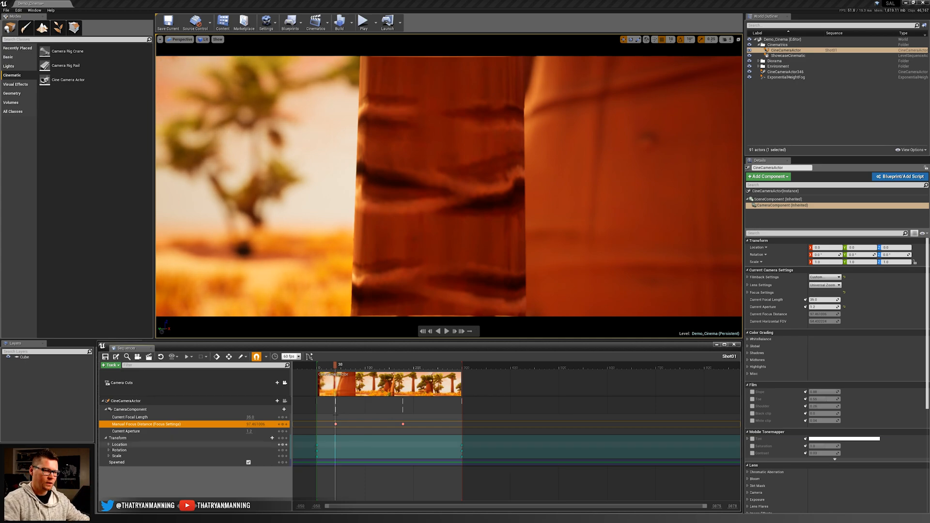
{"action": "left_click", "coordinate": [402, 365]}
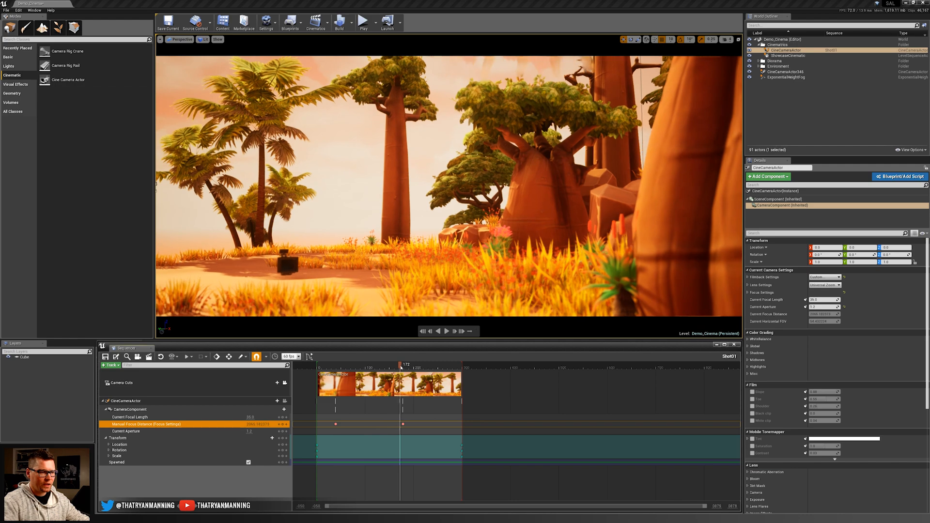
{"action": "left_click_drag", "start_coordinate": [401, 364], "coordinate": [405, 364]}
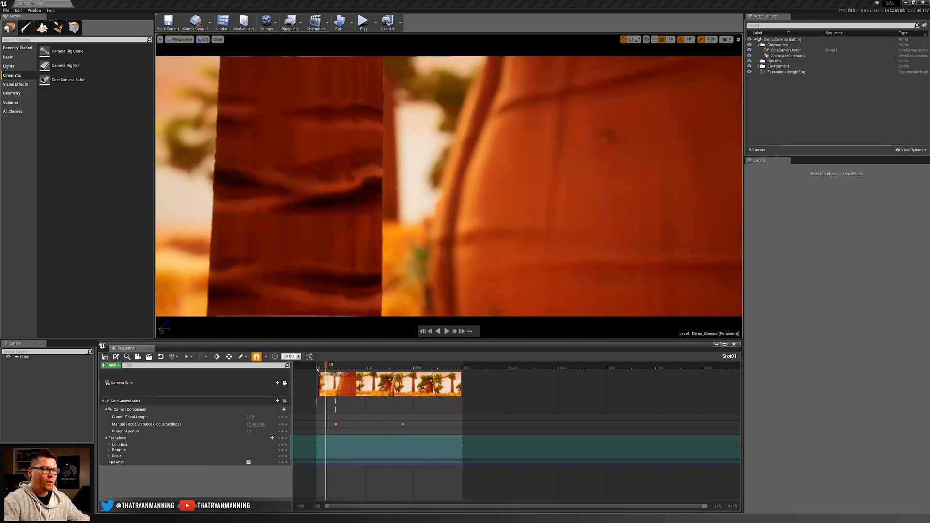
{"action": "left_click_drag", "start_coordinate": [326, 364], "coordinate": [345, 364]}
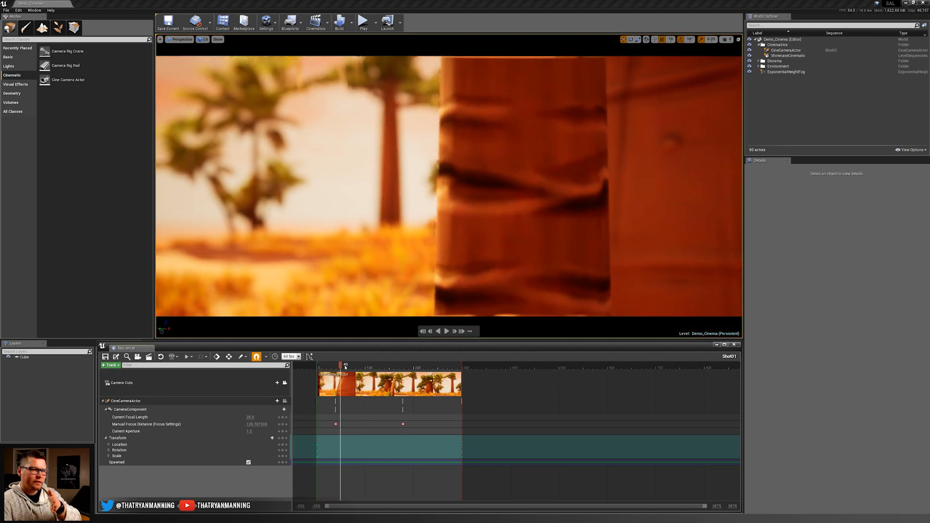
{"action": "left_click_drag", "start_coordinate": [345, 365], "coordinate": [457, 364]}
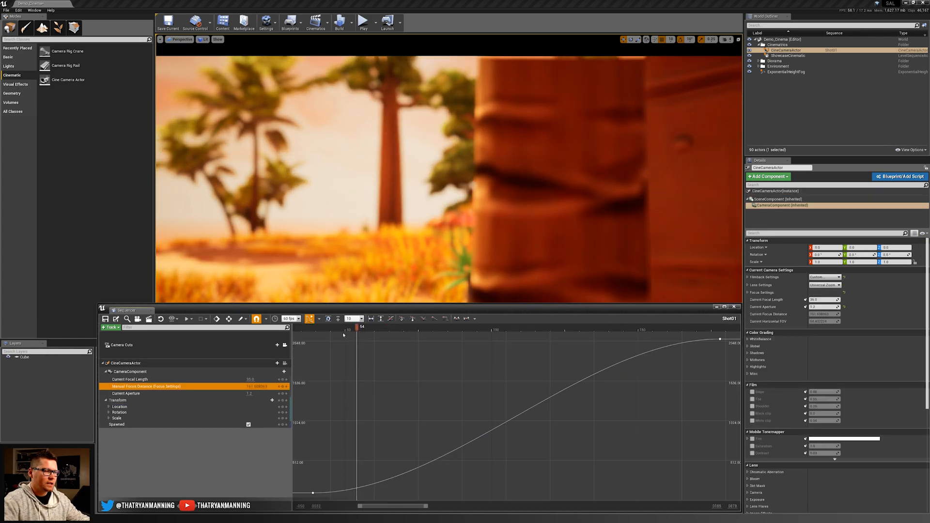
Scrub the focus distance curve to preview the eased focus pull.
{"action": "left_click_drag", "start_coordinate": [358, 326], "coordinate": [321, 326]}
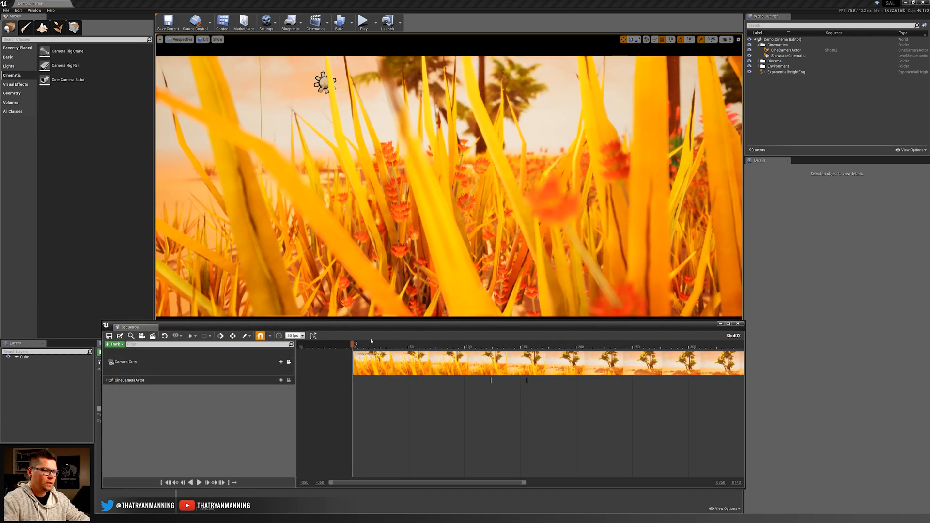
Leave the shot's camera track view and return to the Cinematics folder of shot sequences.
{"action": "left_click", "coordinate": [105, 380]}
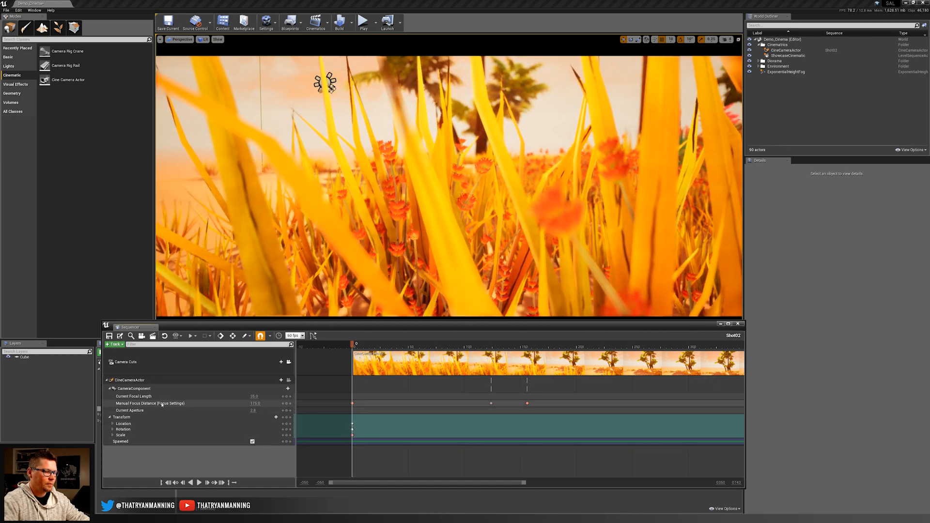
{"action": "left_click", "coordinate": [133, 396]}
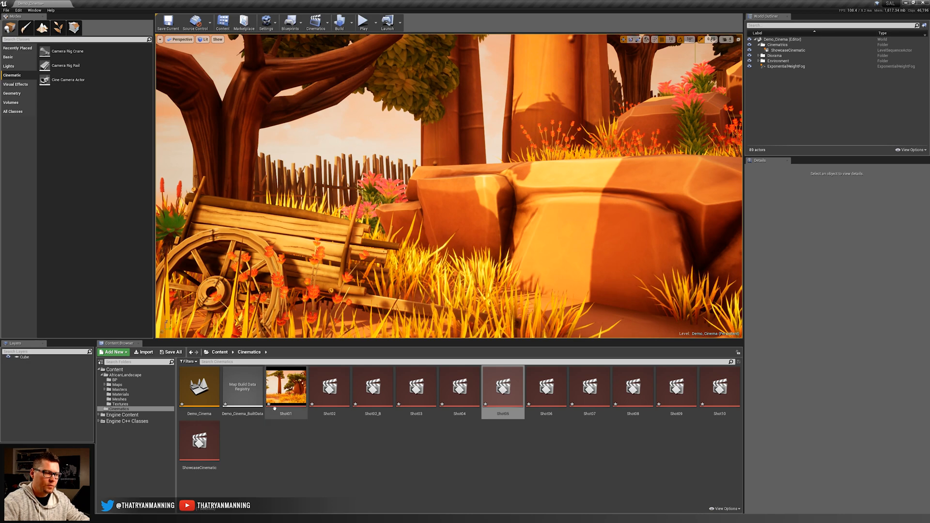
{"action": "mouse_move", "coordinate": [720, 388]}
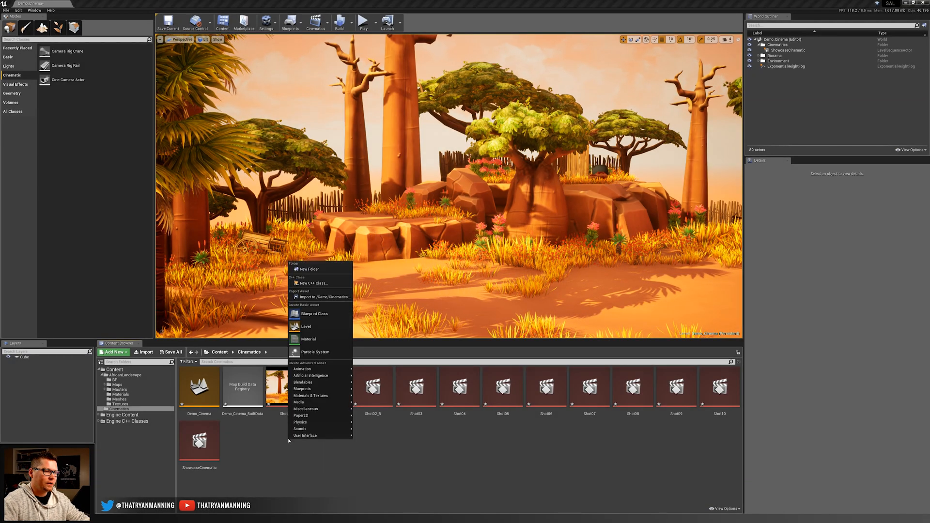
{"action": "mouse_move", "coordinate": [302, 369]}
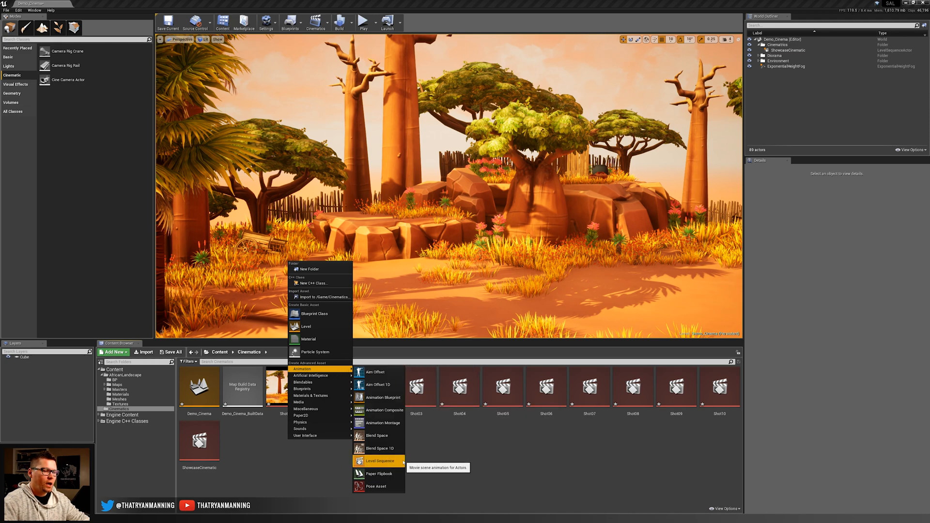
Create a new empty Level Sequence asset named Test in the Cinematics folder.
{"action": "left_click", "coordinate": [380, 462]}
{"action": "type", "text": "Test"}
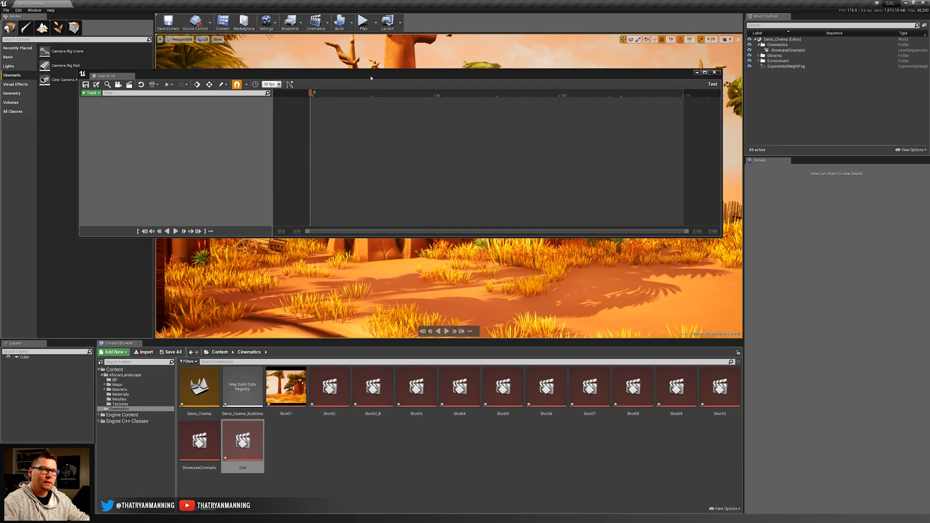
{"action": "left_click", "coordinate": [105, 65]}
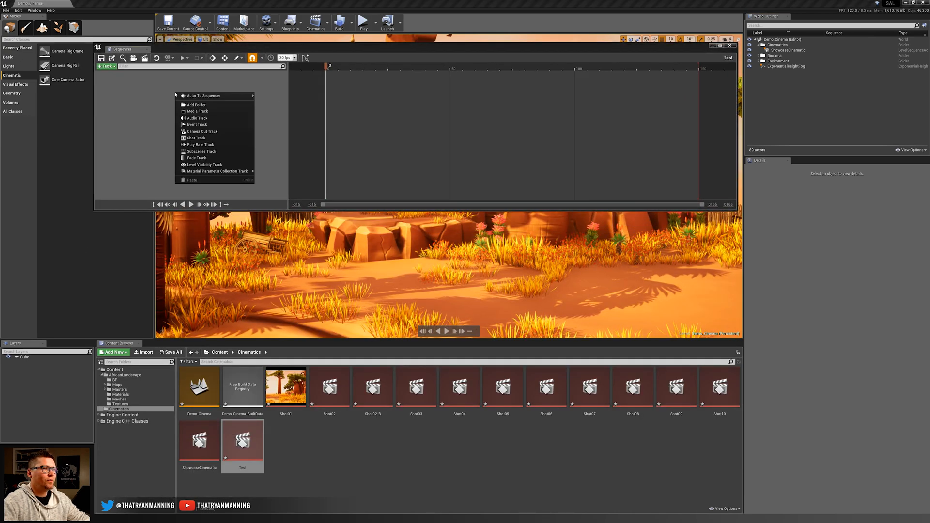
{"action": "mouse_move", "coordinate": [218, 170]}
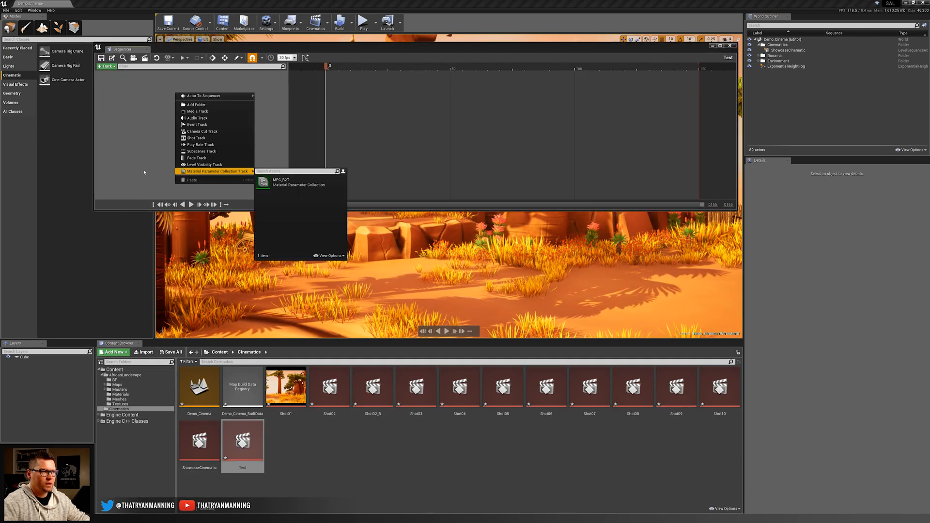
{"action": "mouse_move", "coordinate": [196, 138]}
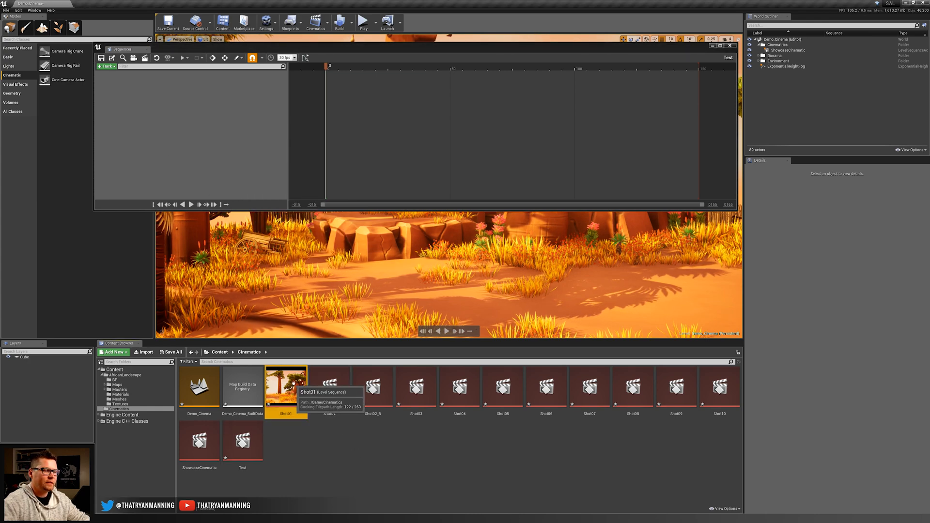
{"action": "mouse_move", "coordinate": [331, 389]}
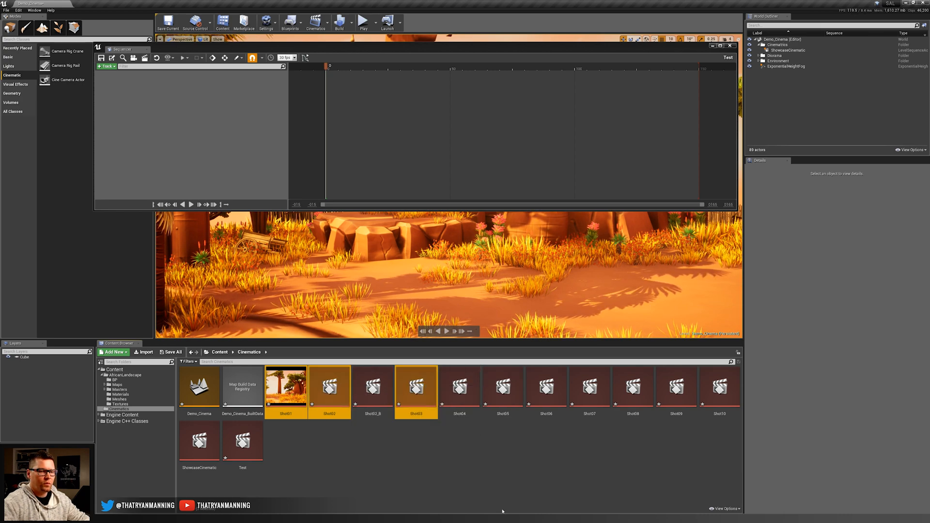
{"action": "mouse_move", "coordinate": [719, 389]}
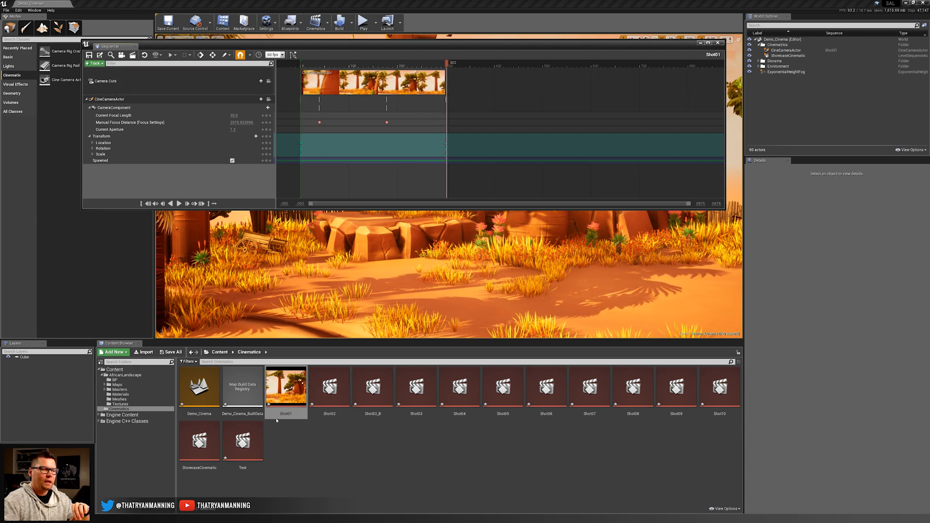
{"action": "mouse_move", "coordinate": [242, 441]}
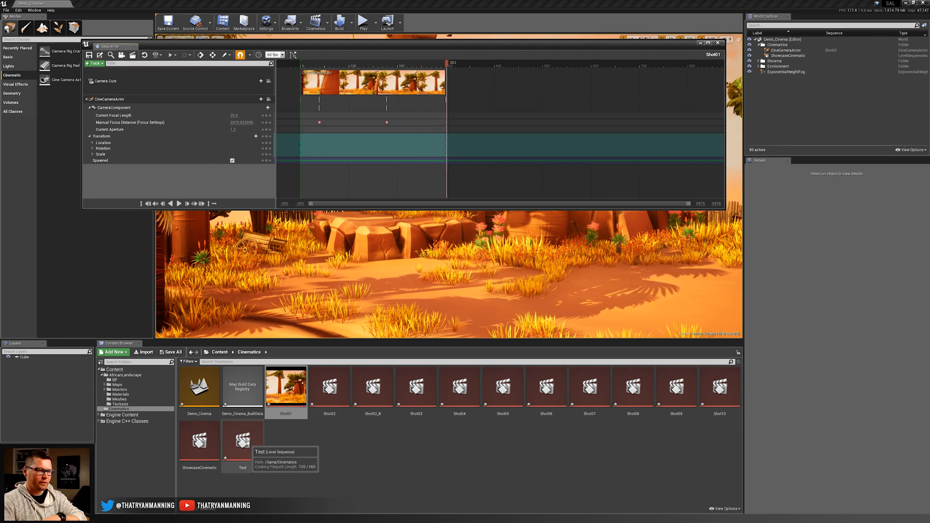
Load the Test master sequence showing its Shots track with four camera shot clips.
{"action": "double_click", "coordinate": [242, 439]}
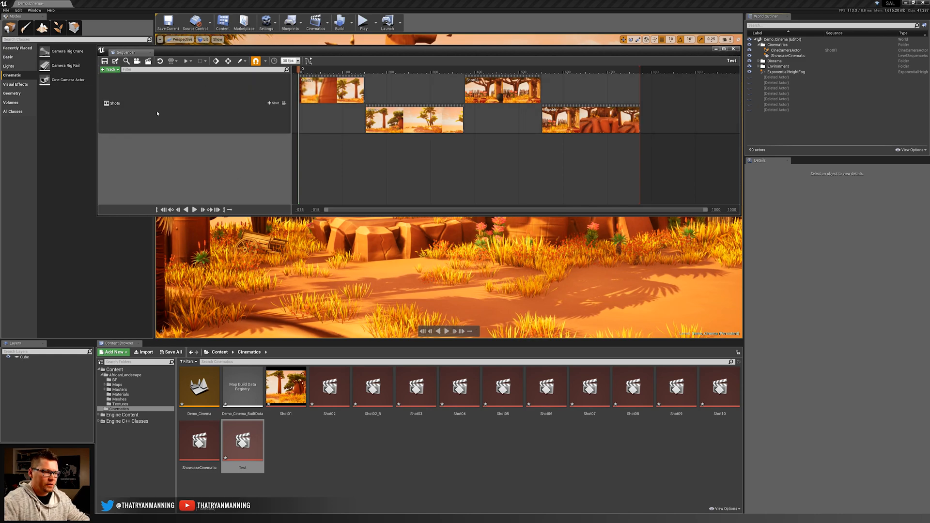
{"action": "mouse_move", "coordinate": [285, 387]}
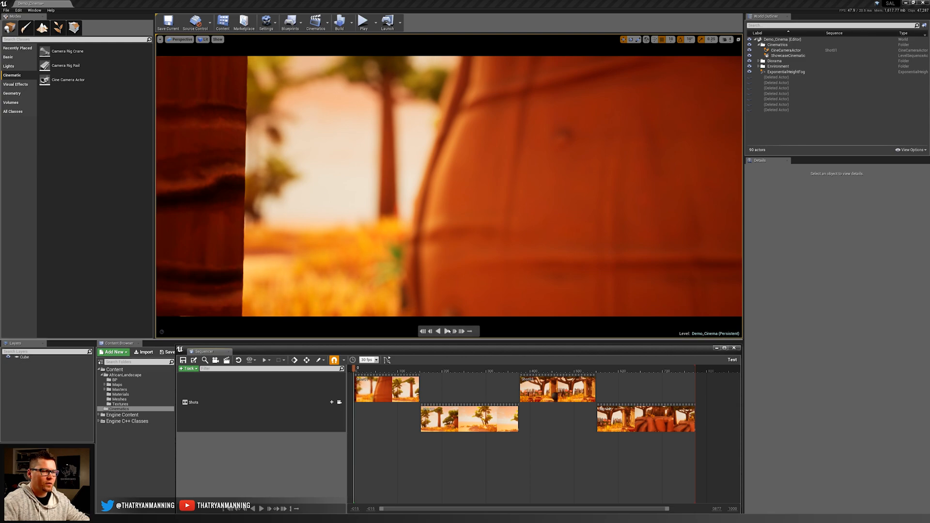
Preview the Test sequence with shots back-to-back and bring up Render Movie Settings.
{"action": "left_click", "coordinate": [447, 332]}
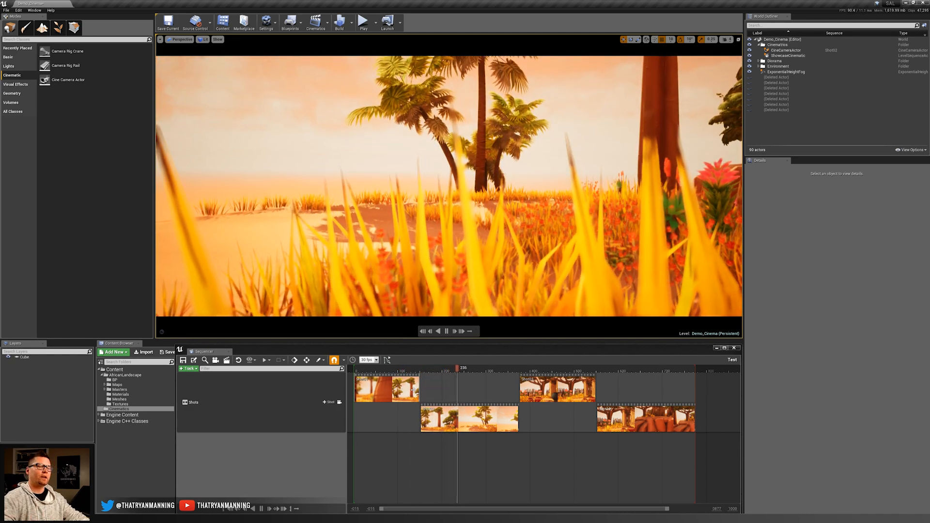
{"action": "left_click", "coordinate": [488, 368]}
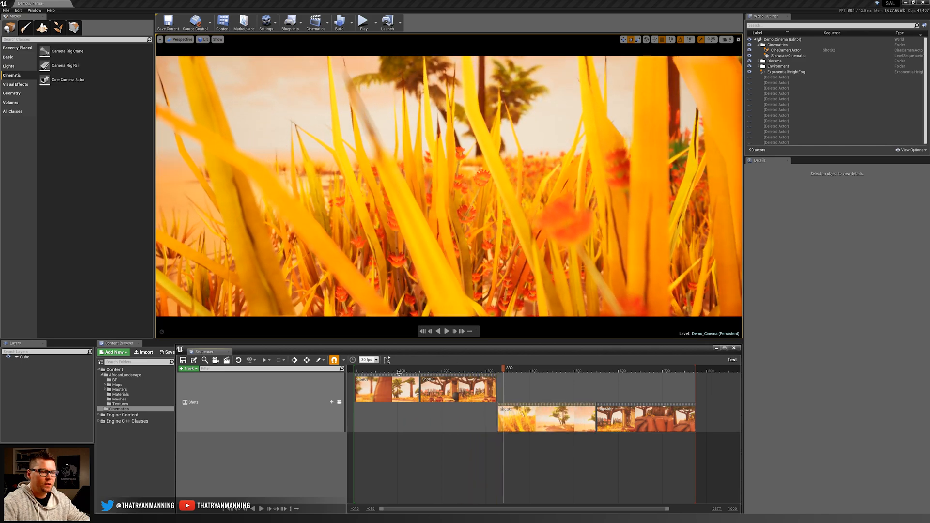
{"action": "left_click", "coordinate": [445, 331]}
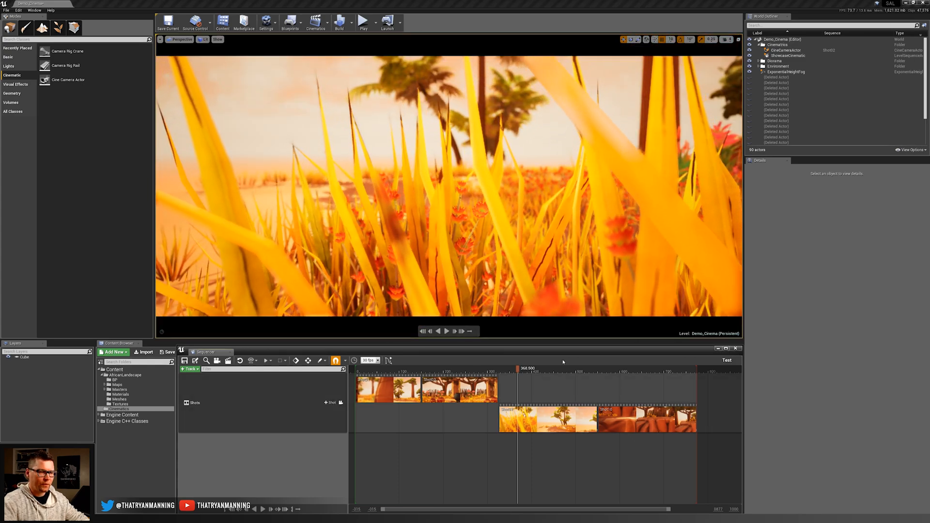
{"action": "left_click", "coordinate": [642, 369]}
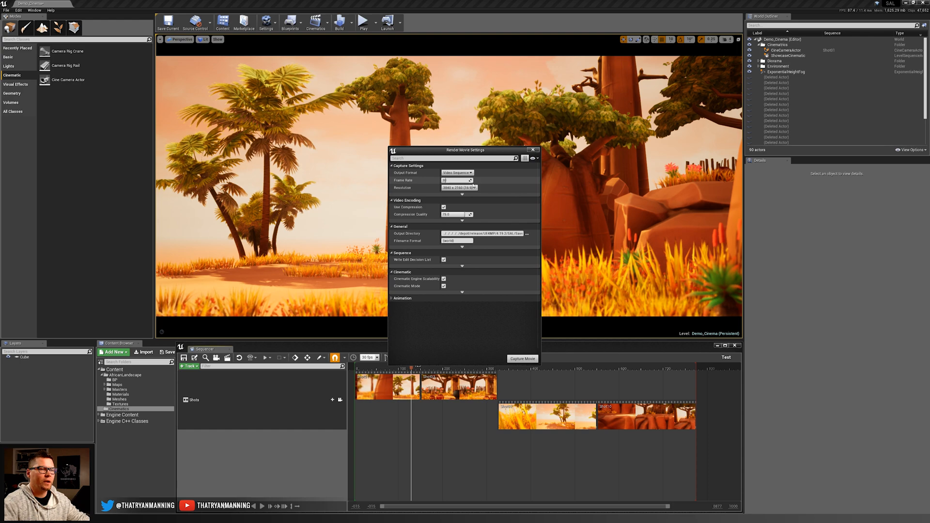
Expand the advanced Capture, burn-in, Cinematic and Animation export options for review.
{"action": "left_click", "coordinate": [391, 198]}
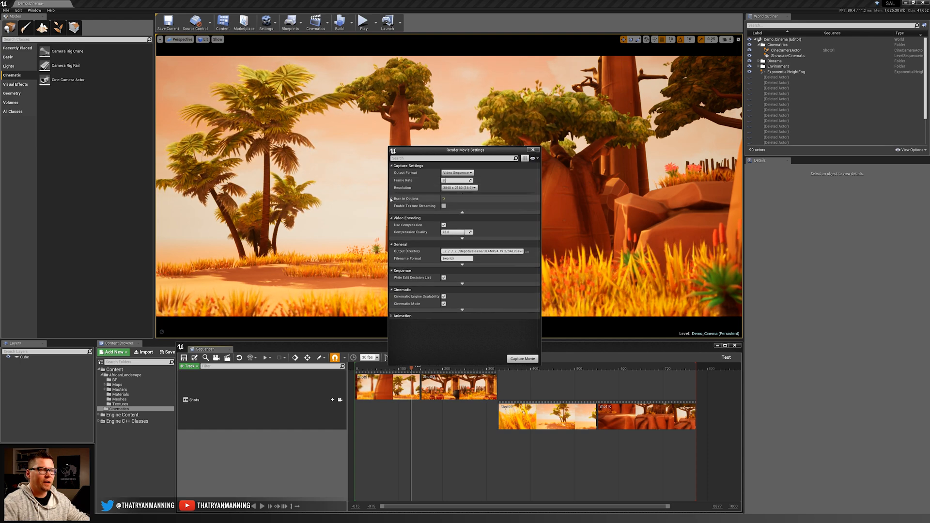
{"action": "left_click", "coordinate": [392, 197]}
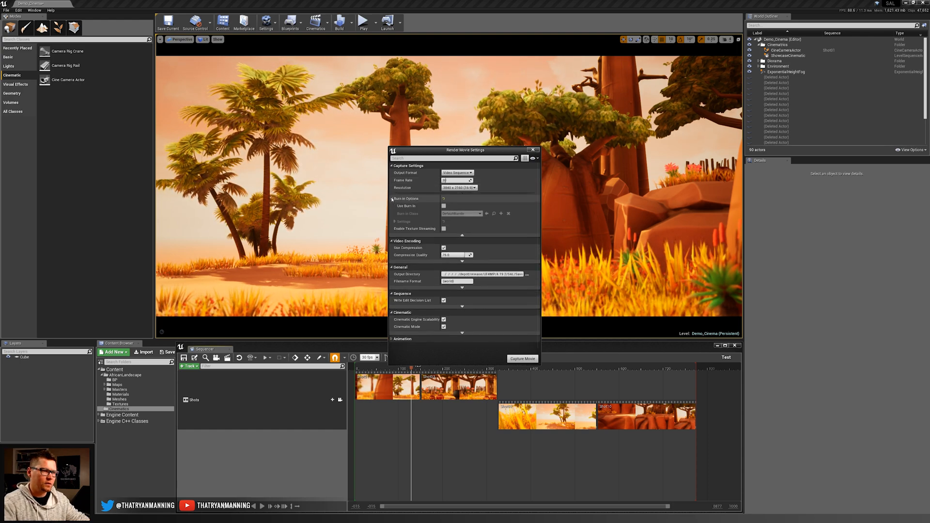
{"action": "left_click", "coordinate": [392, 197]}
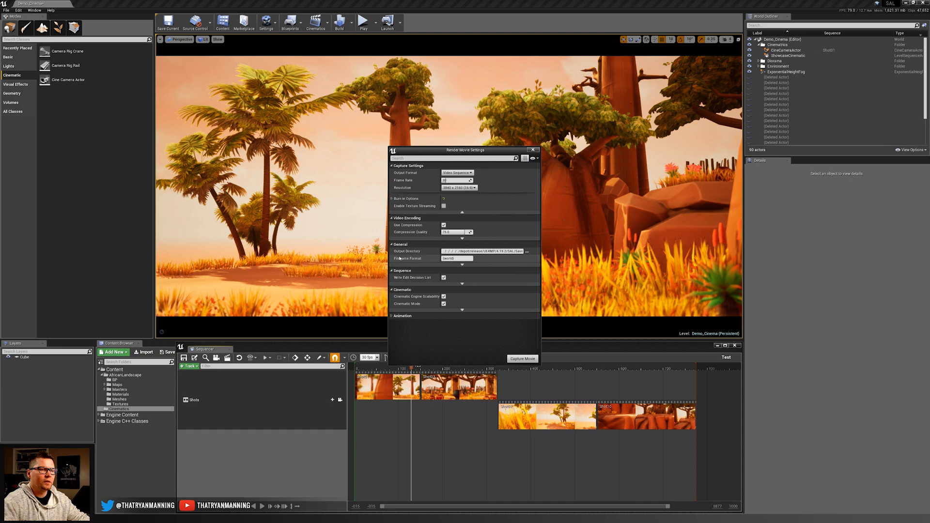
{"action": "mouse_move", "coordinate": [462, 266]}
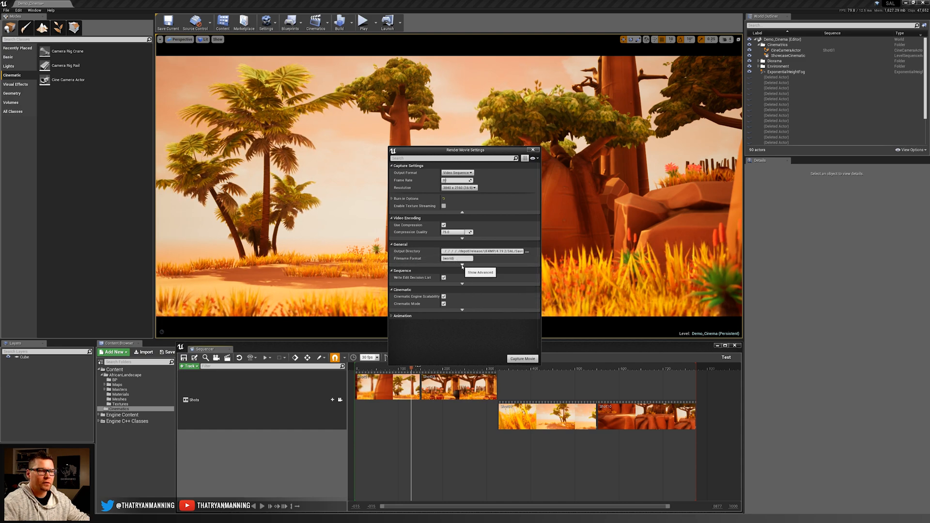
{"action": "left_click", "coordinate": [461, 266]}
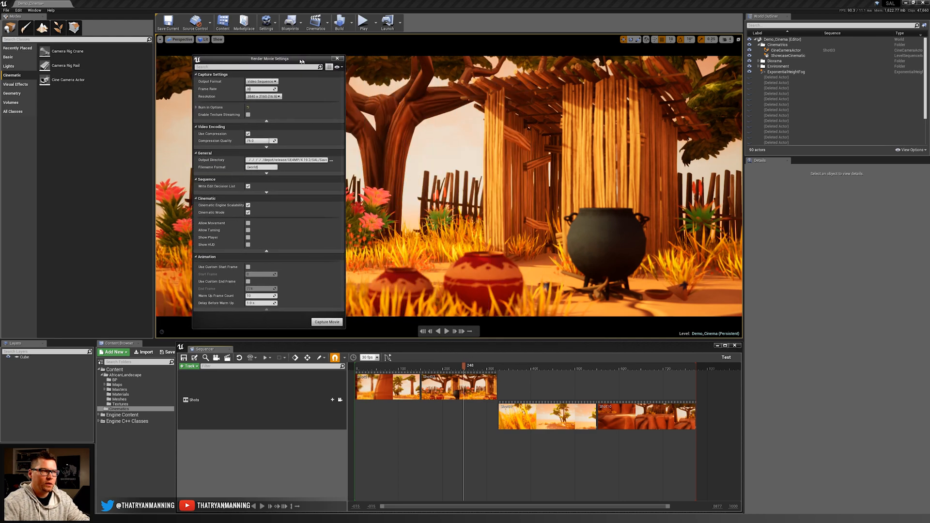
Move the Render Movie Settings aside to check the scene, then close them.
{"action": "left_click_drag", "start_coordinate": [270, 59], "coordinate": [237, 60]}
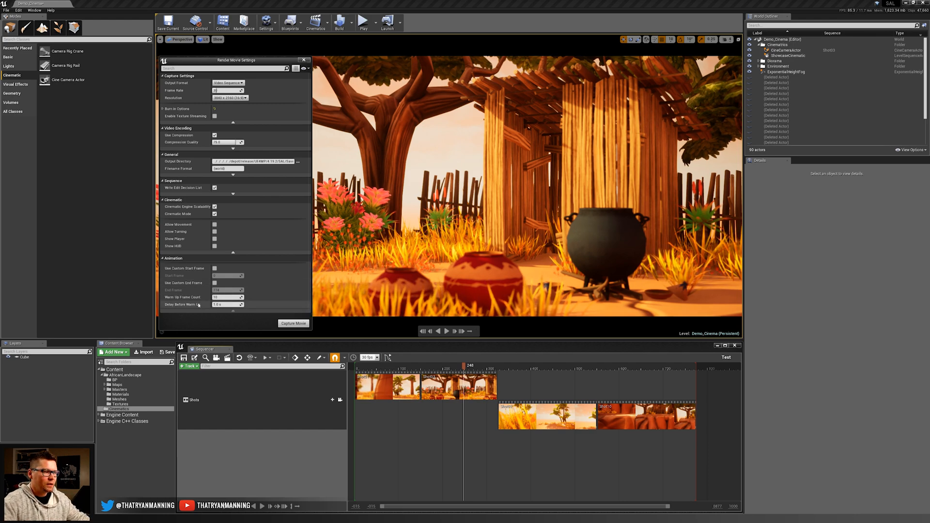
{"action": "mouse_move", "coordinate": [183, 296]}
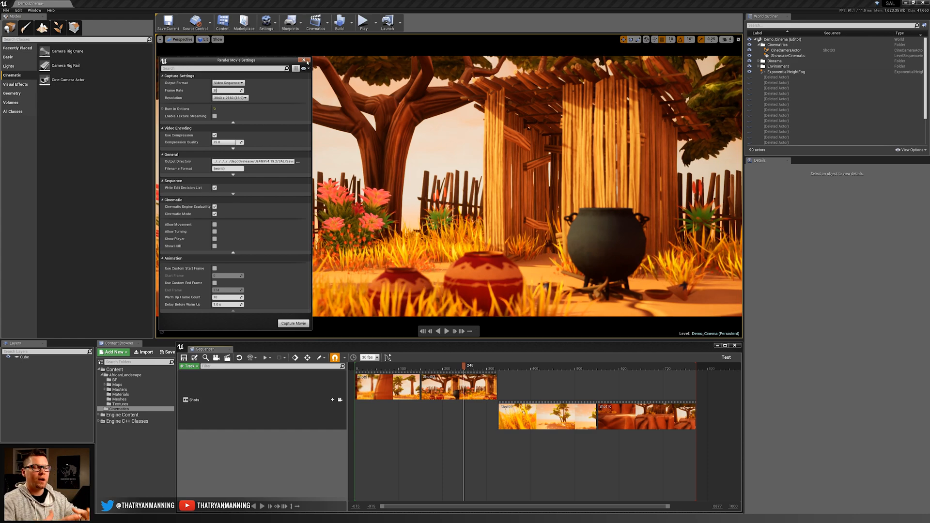
{"action": "left_click", "coordinate": [307, 60]}
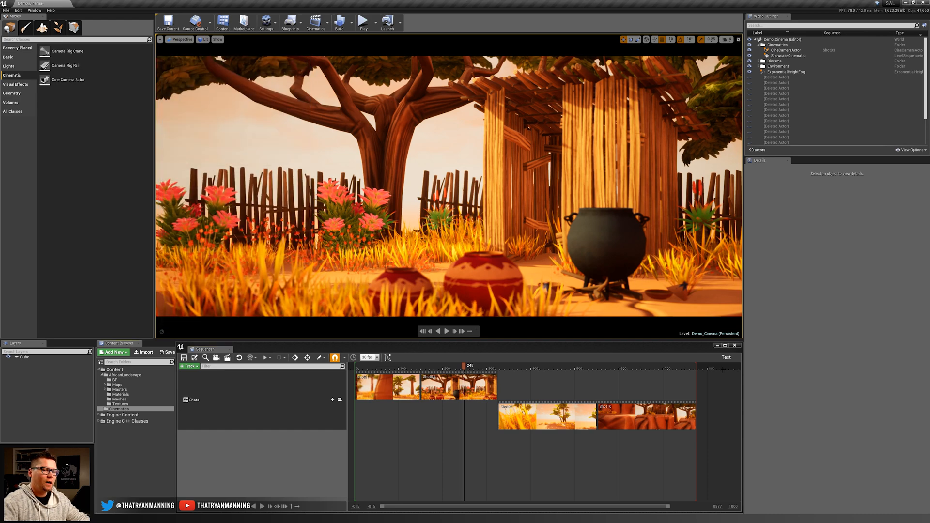